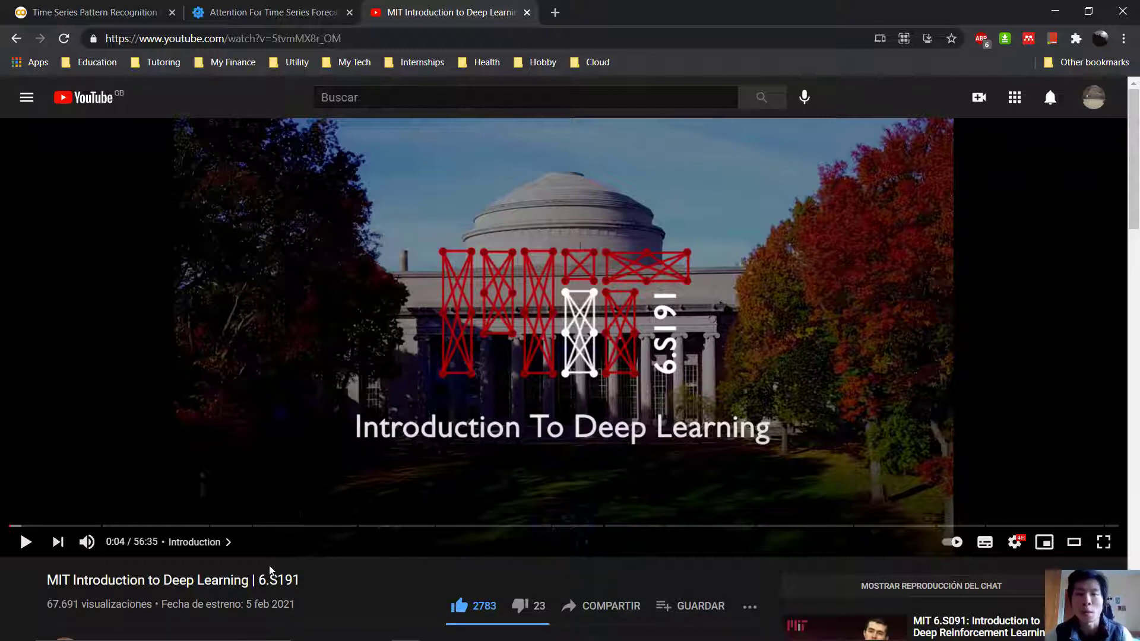
{"action": "mouse_move", "coordinate": [327, 211]}
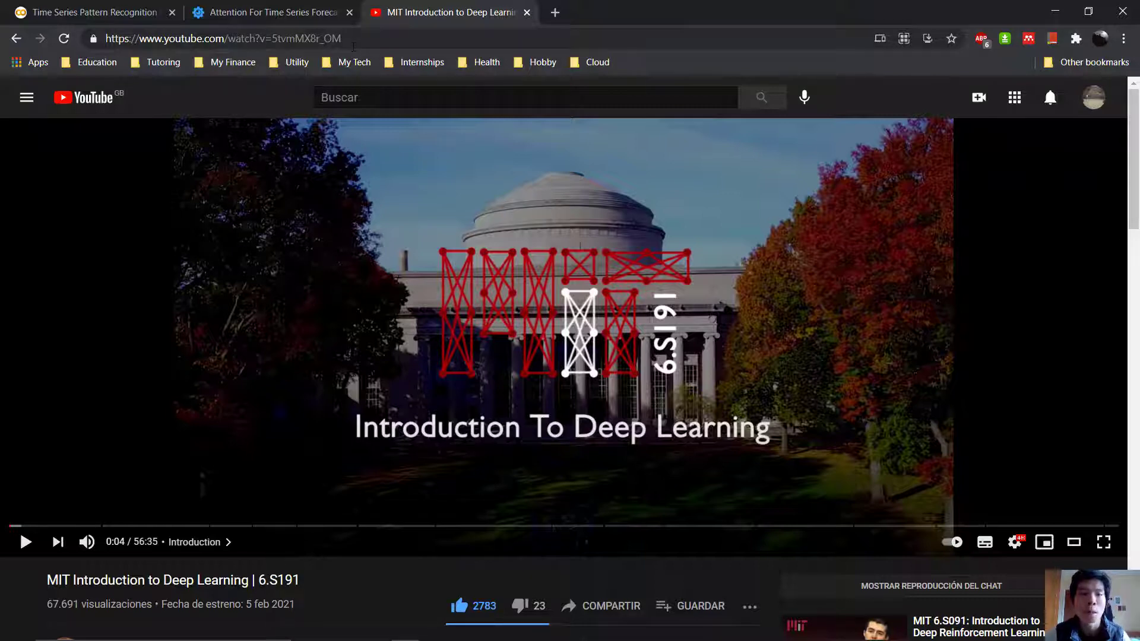
Step: Copy the MIT Introduction to Deep Learning video URL from Chrome's address bar
{"action": "left_click", "coordinate": [218, 39]}
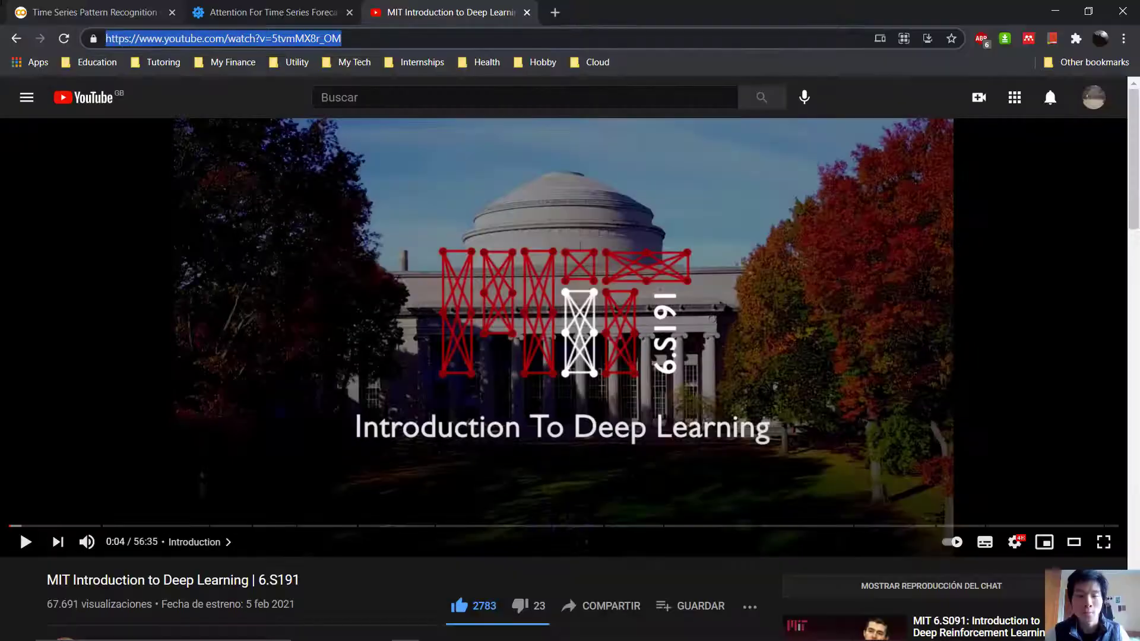
{"action": "key", "text": "alt+tab"}
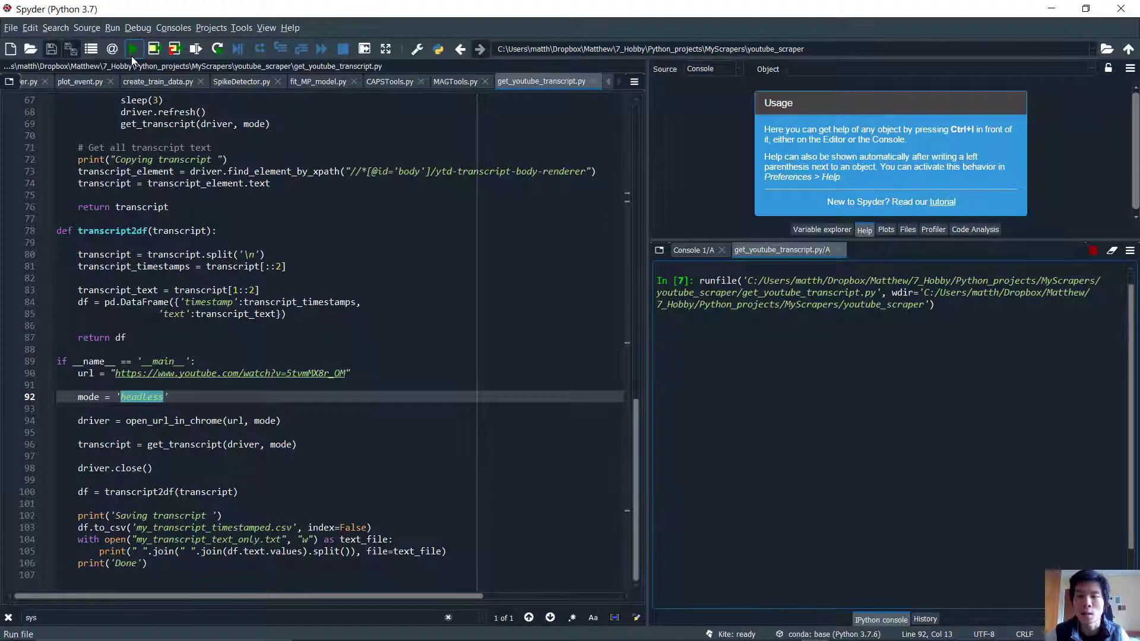
Step: Run the headless transcript scraper until the console reports 'Done'
{"action": "left_click", "coordinate": [134, 49]}
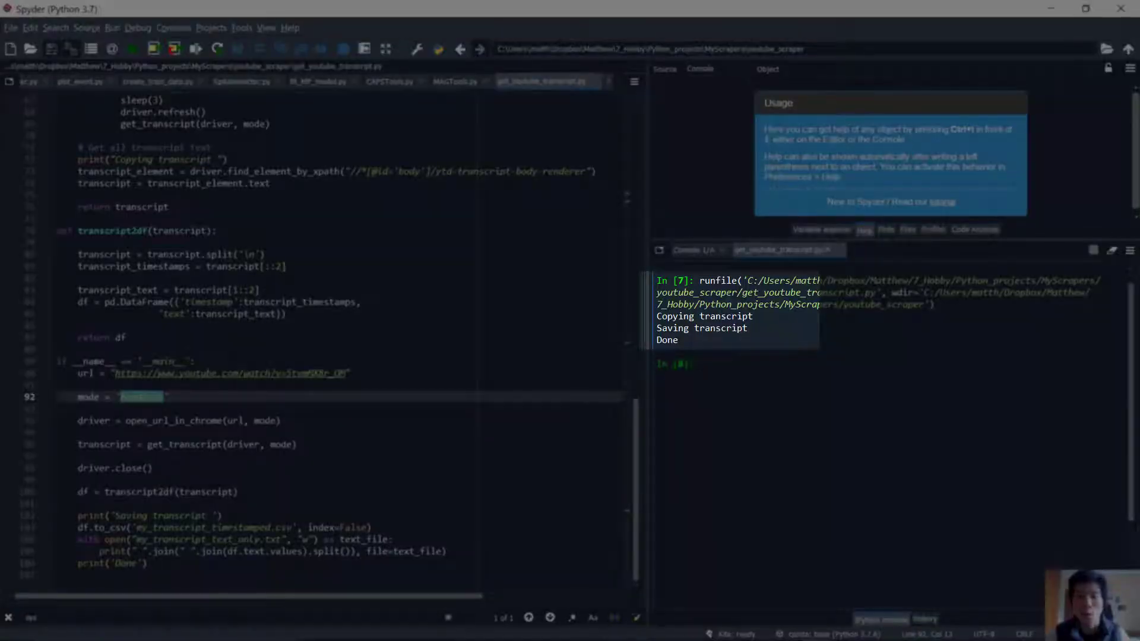
{"action": "key", "text": "alt+tab"}
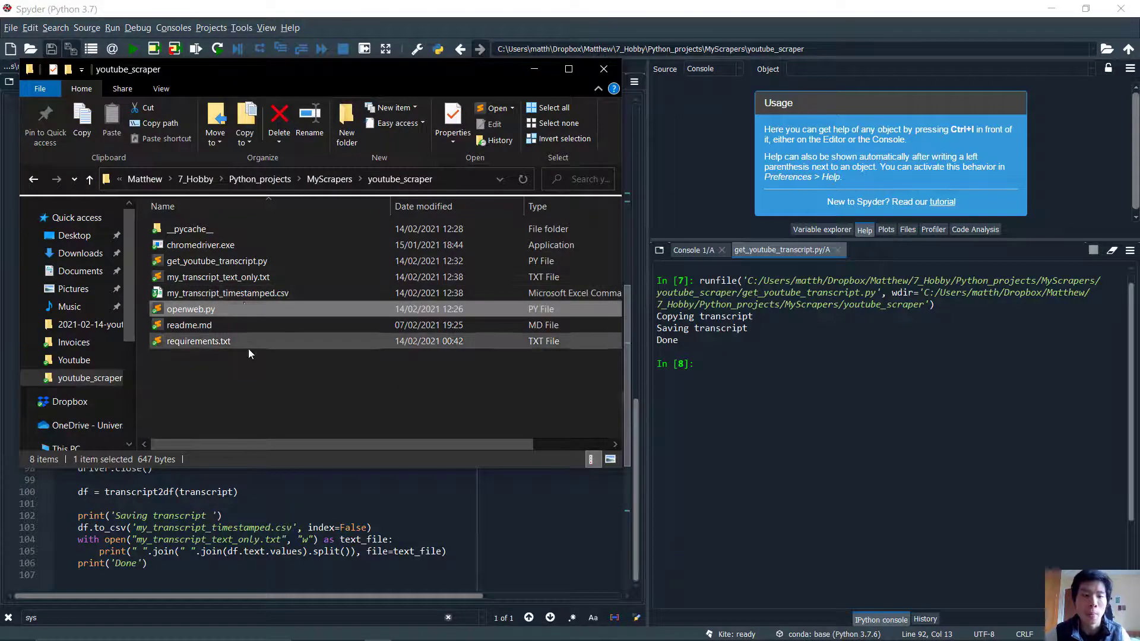
Step: Open my_transcript_timestamped.csv and my_transcript_text_only.txt from the youtube_scraper folder
{"action": "left_click", "coordinate": [218, 278]}
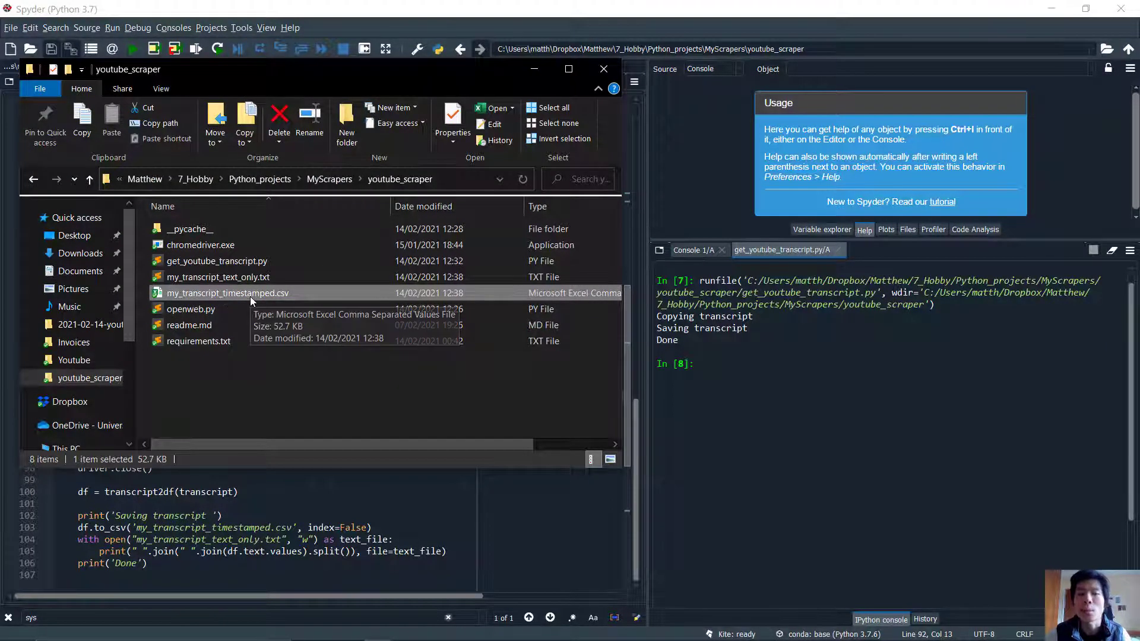
{"action": "mouse_move", "coordinate": [251, 298]}
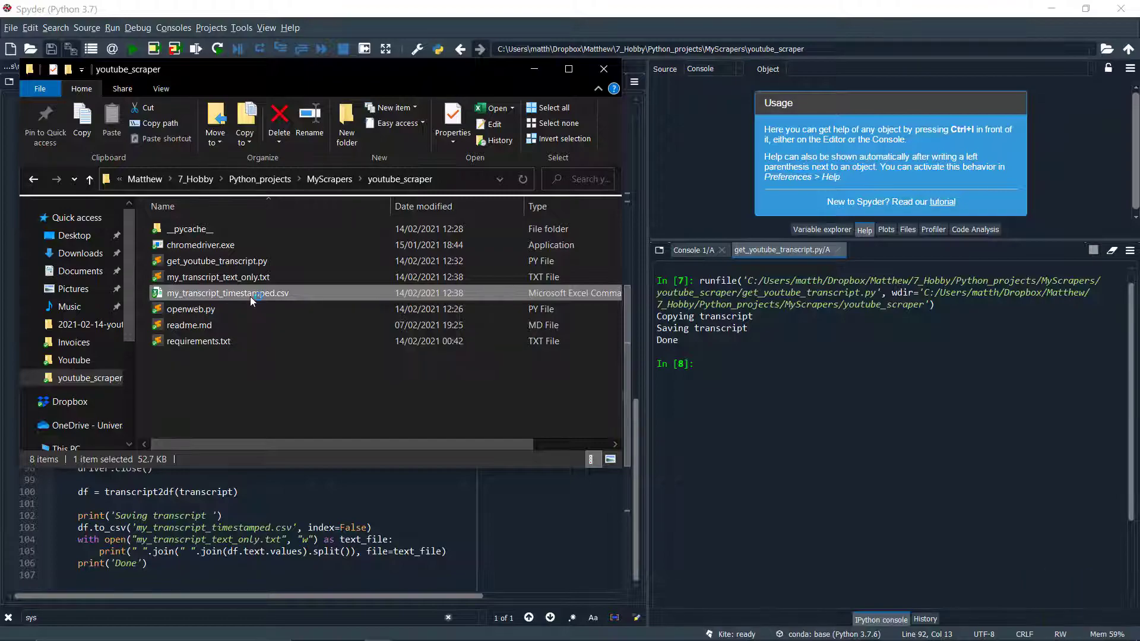
{"action": "double_click", "coordinate": [227, 293]}
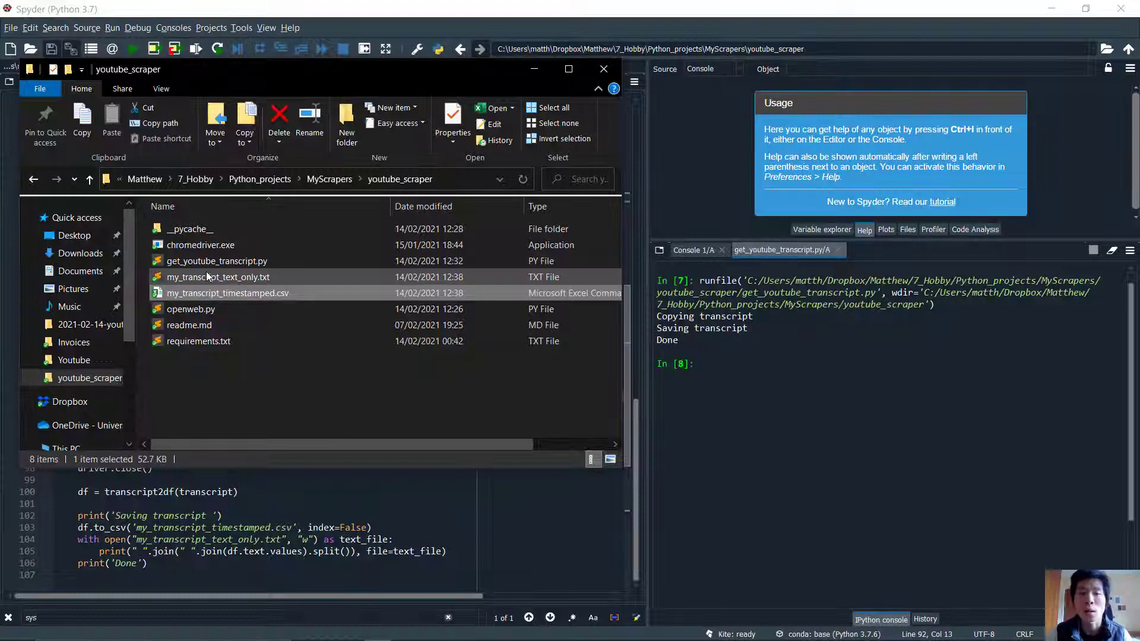
{"action": "mouse_move", "coordinate": [217, 278]}
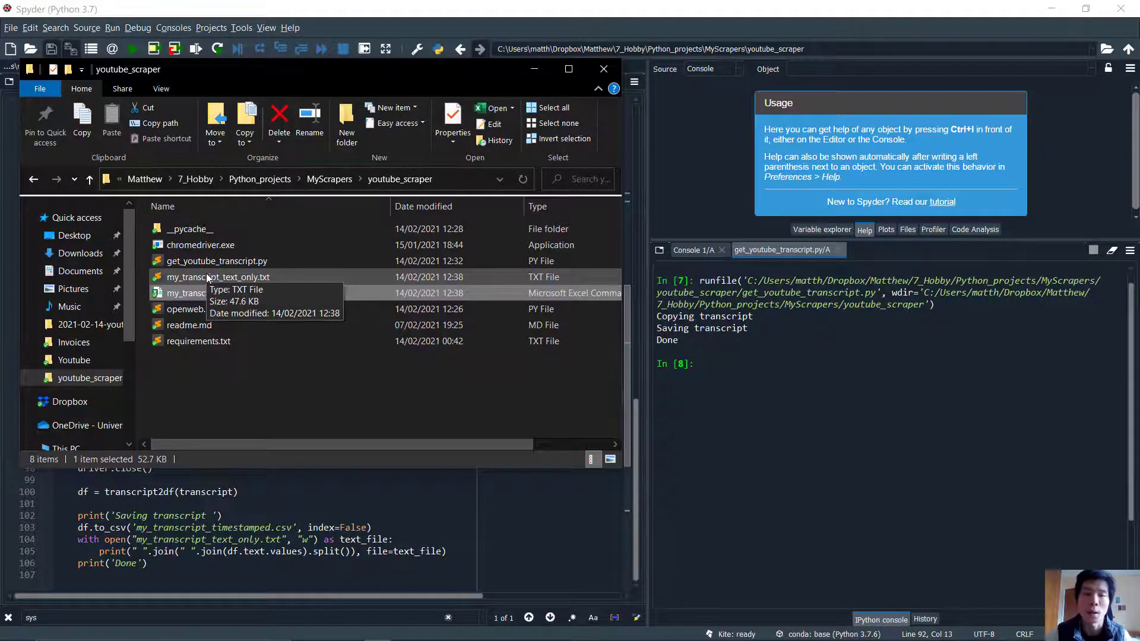
{"action": "double_click", "coordinate": [217, 277]}
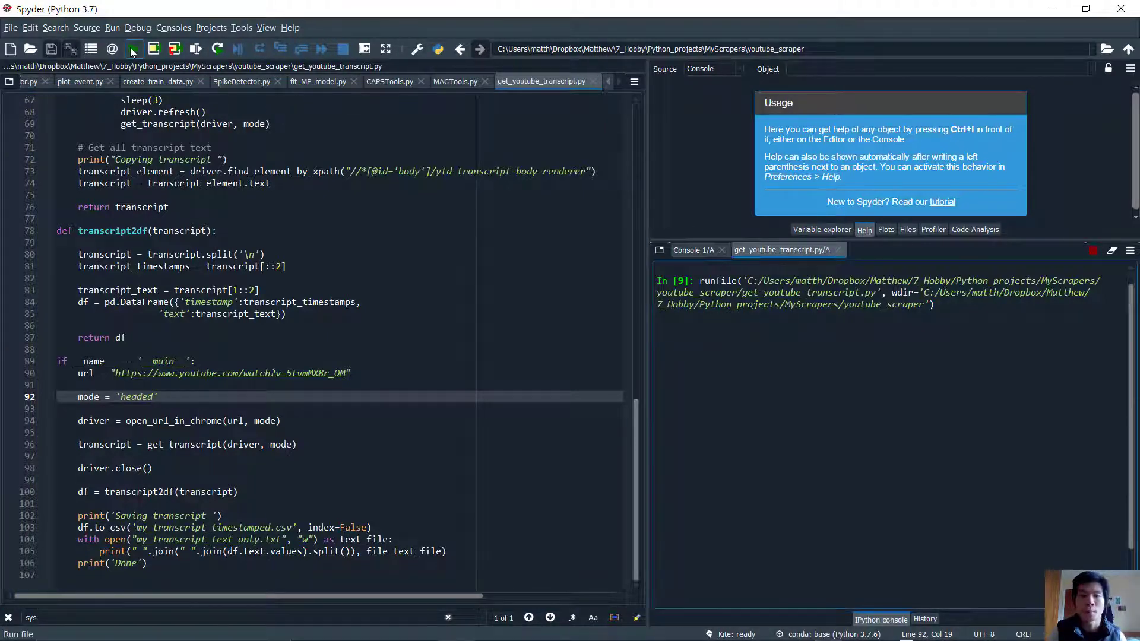
Step: Rerun the script headed so Chrome loads the MIT lecture page
{"action": "left_click", "coordinate": [131, 49]}
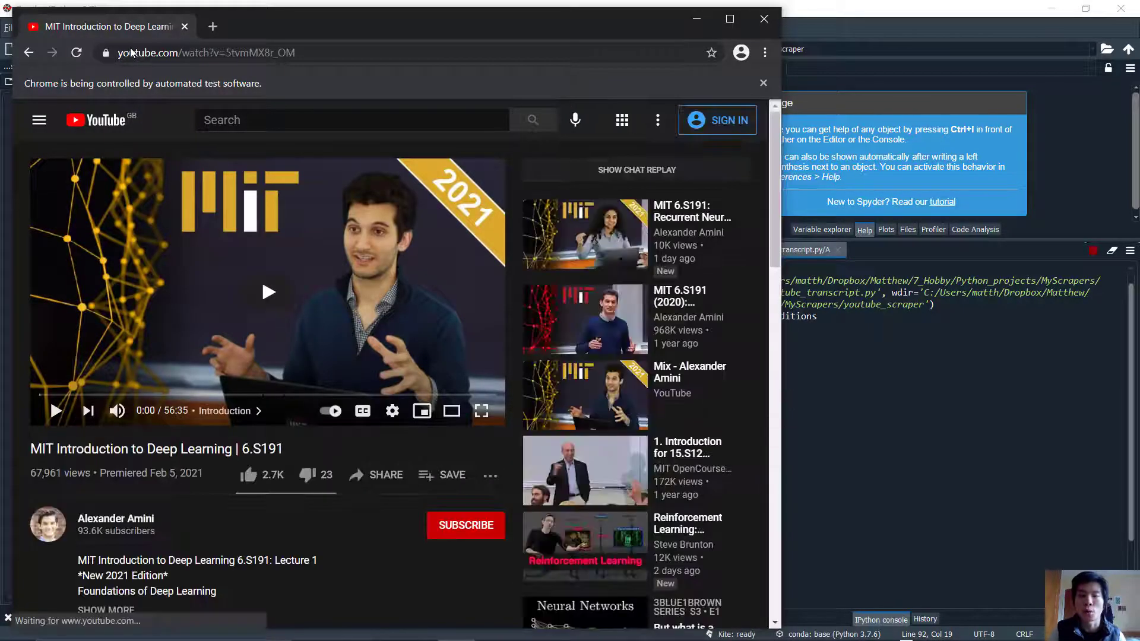
{"action": "left_click", "coordinate": [268, 292]}
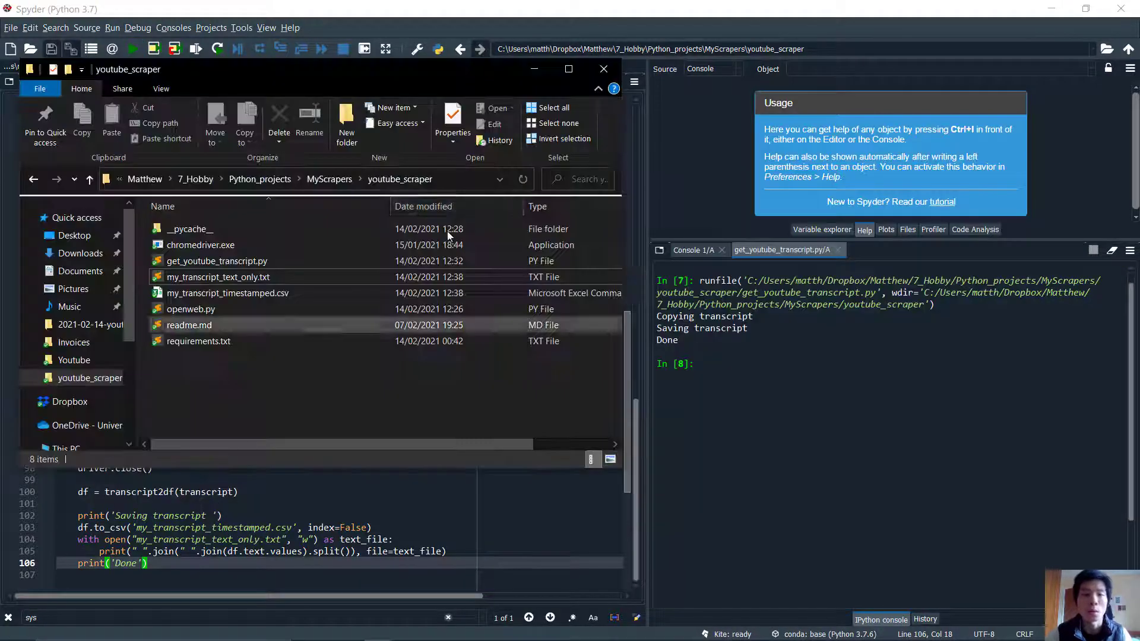
Step: Select chromedriver.exe in the youtube_scraper folder
{"action": "left_click", "coordinate": [201, 245]}
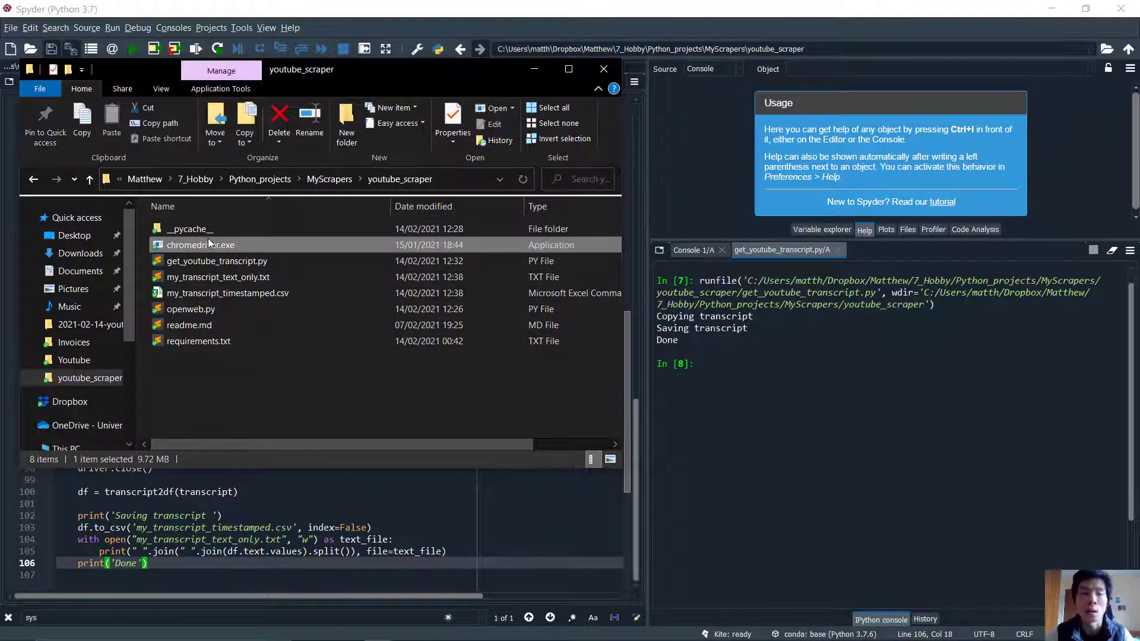